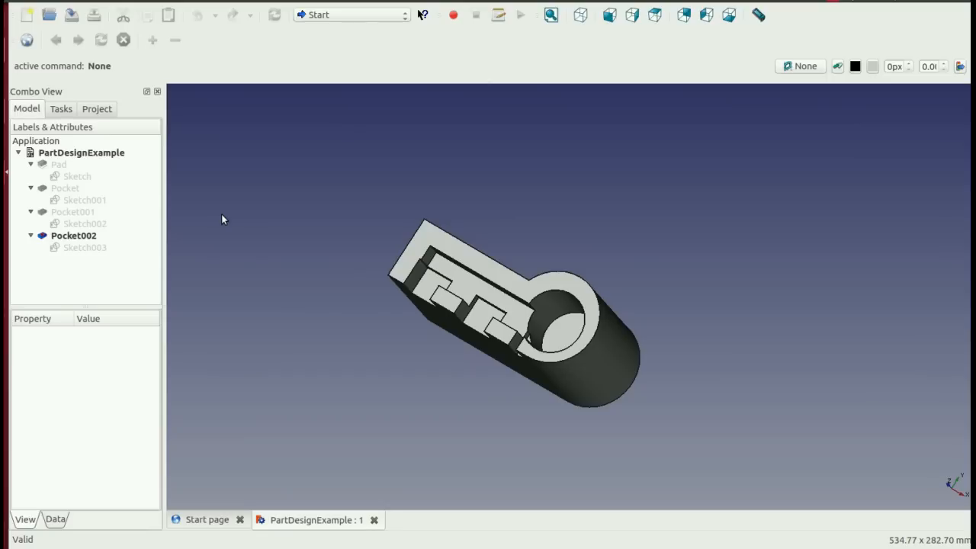
pyautogui.moveTo(313, 247)
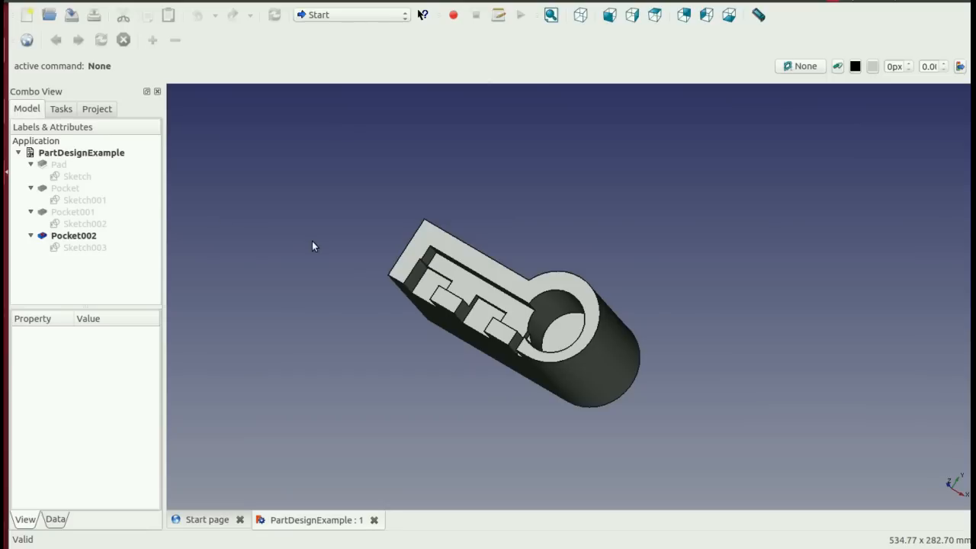
pyautogui.moveTo(504, 410)
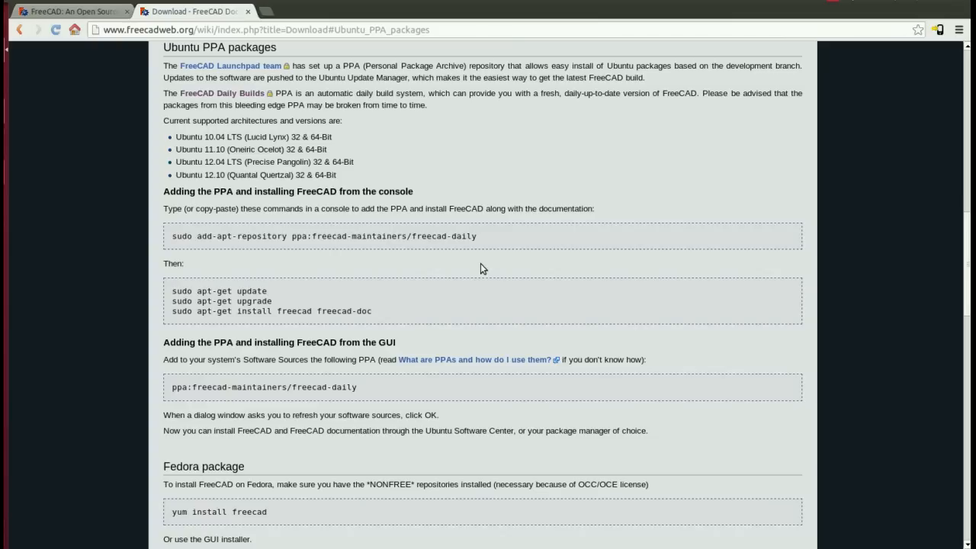
pyautogui.moveTo(218, 265)
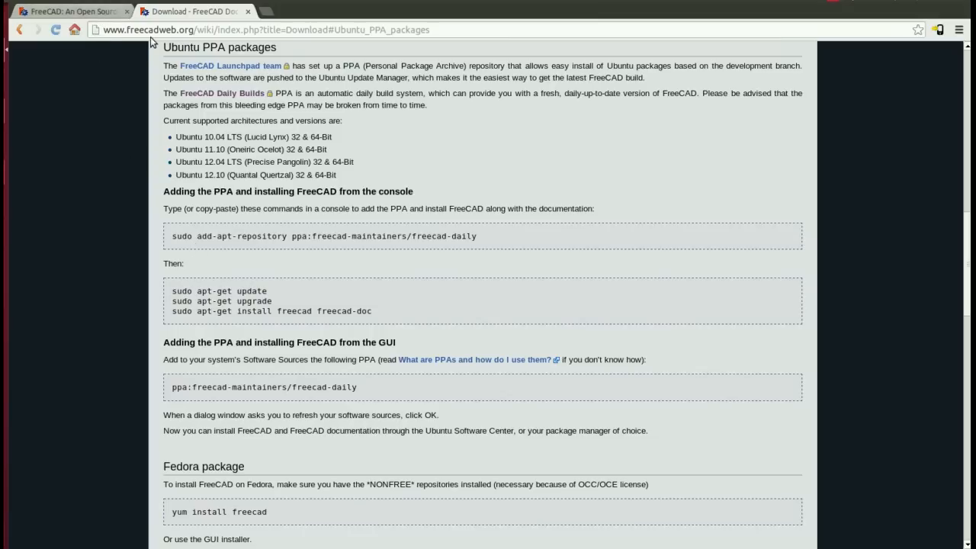
pyautogui.moveTo(152, 35)
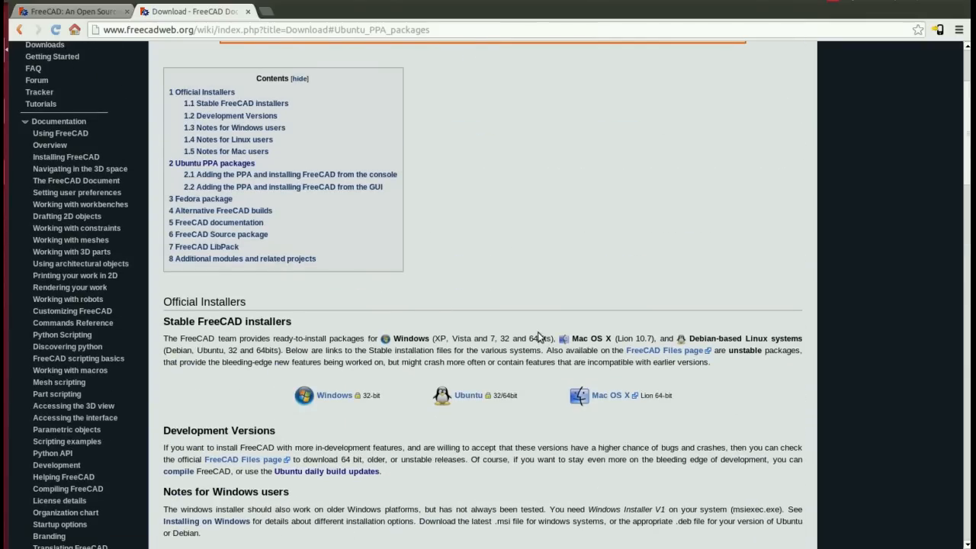
# - Scroll the Download page to the installer sections and return to the FreeCAD home page
pyautogui.scroll(-3)
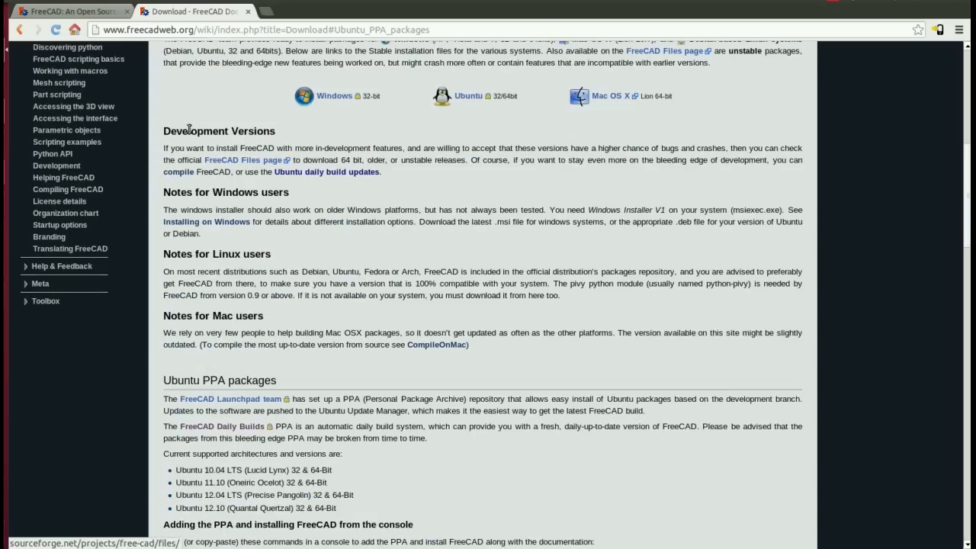
pyautogui.click(69, 11)
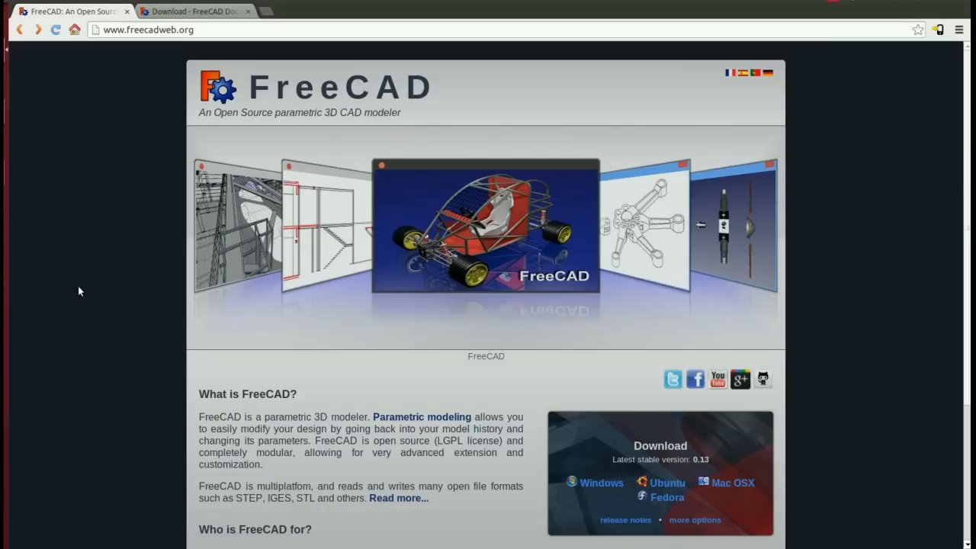
pyautogui.moveTo(58, 296)
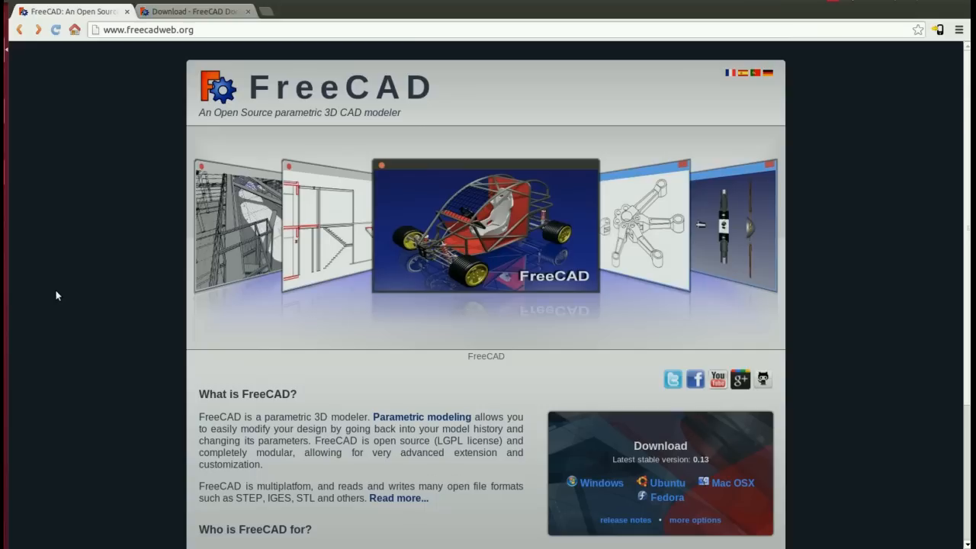
pyautogui.moveTo(61, 295)
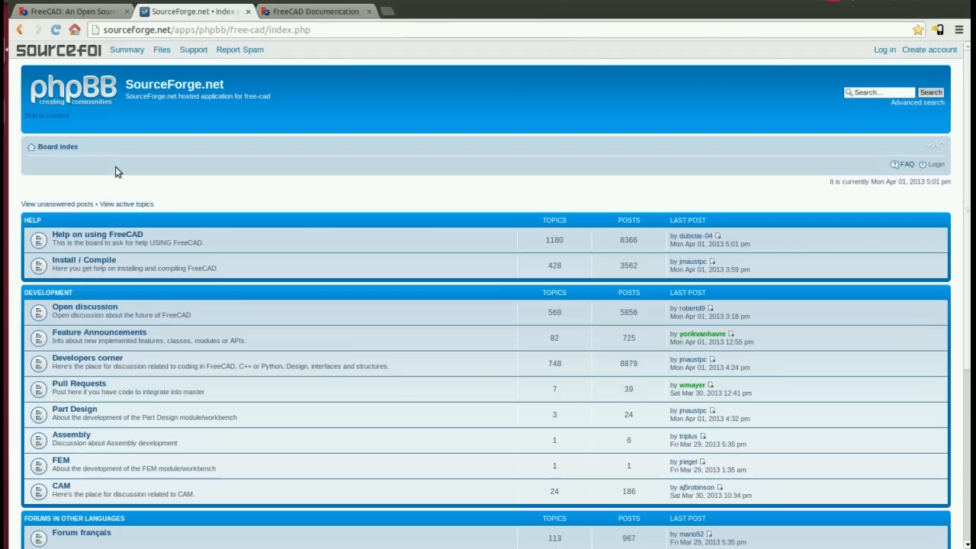
# - Switch to the FreeCAD documentation wiki showing the multilingual manual contents
pyautogui.click(313, 10)
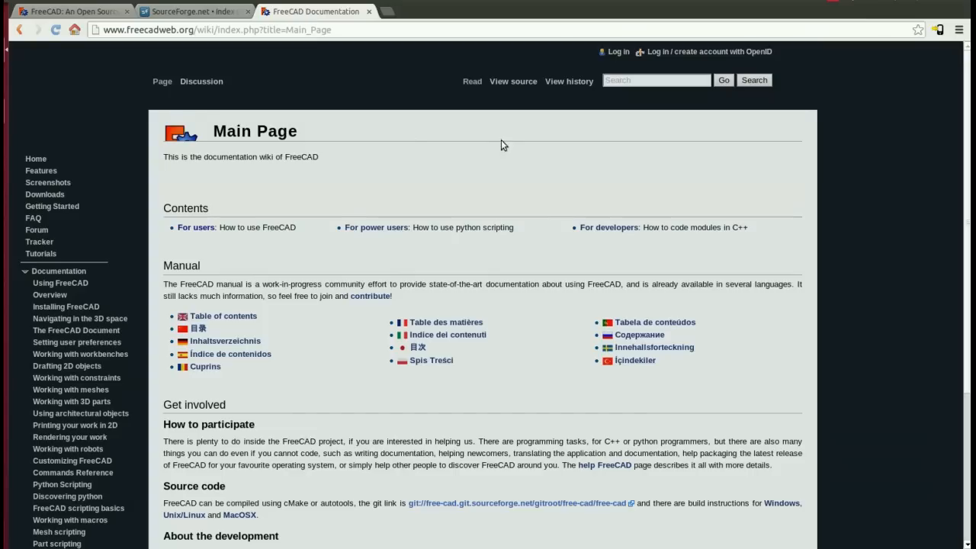
pyautogui.moveTo(789, 177)
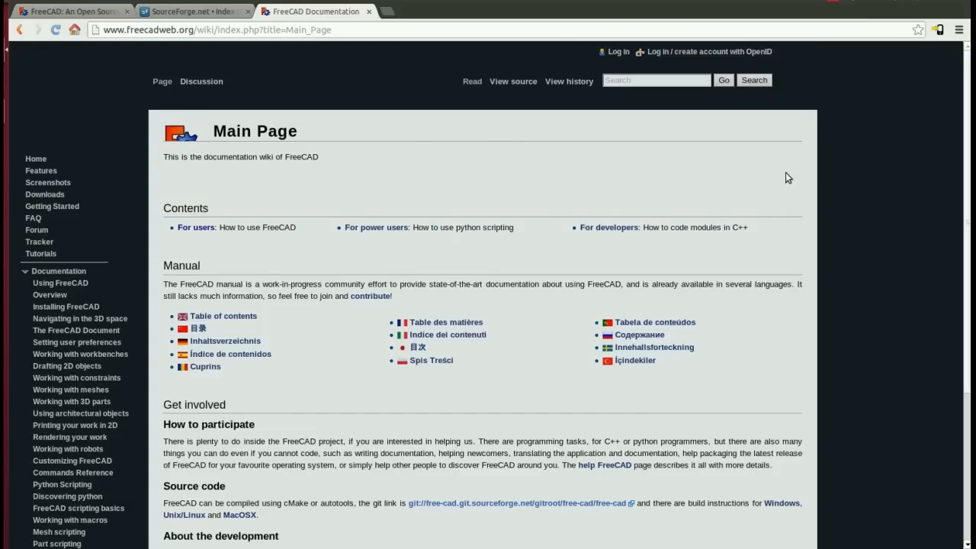
pyautogui.moveTo(650, 210)
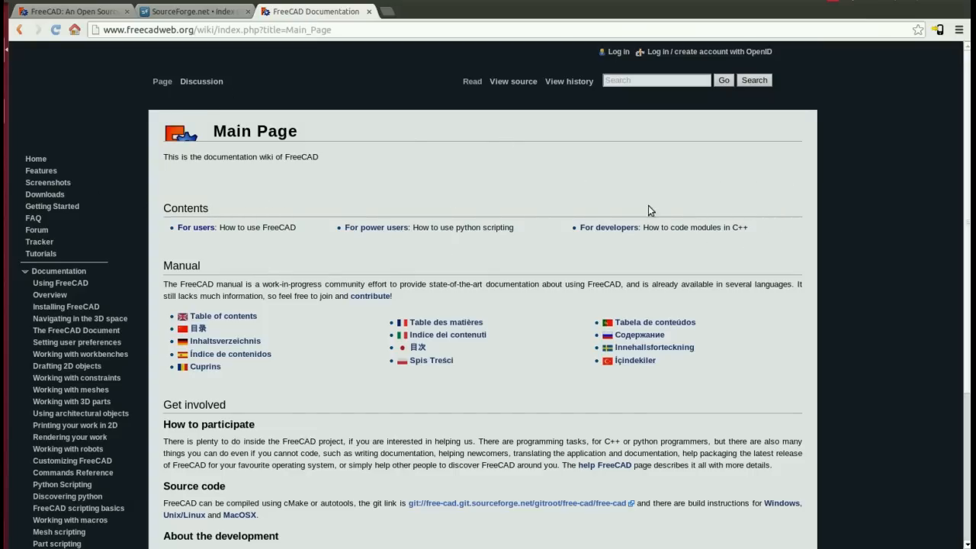
pyautogui.moveTo(514, 215)
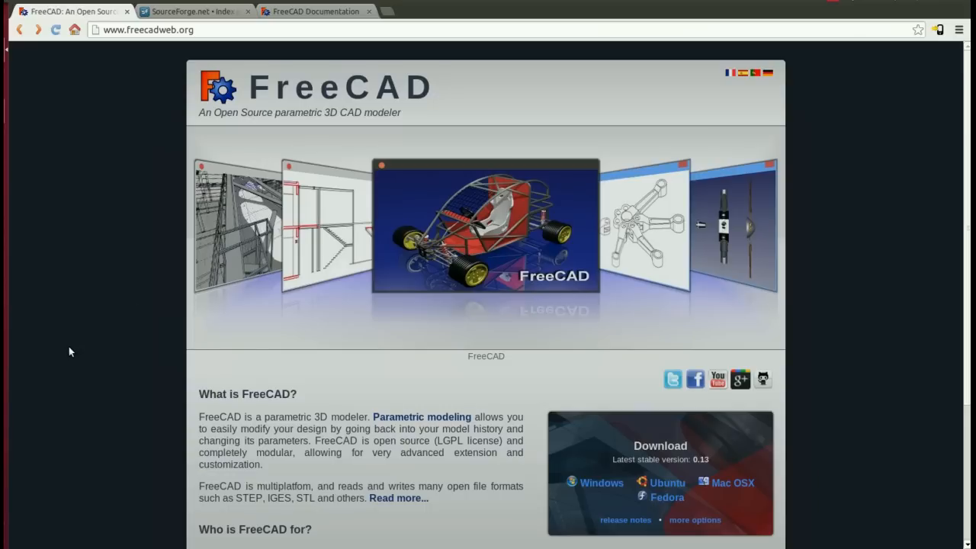
pyautogui.moveTo(74, 350)
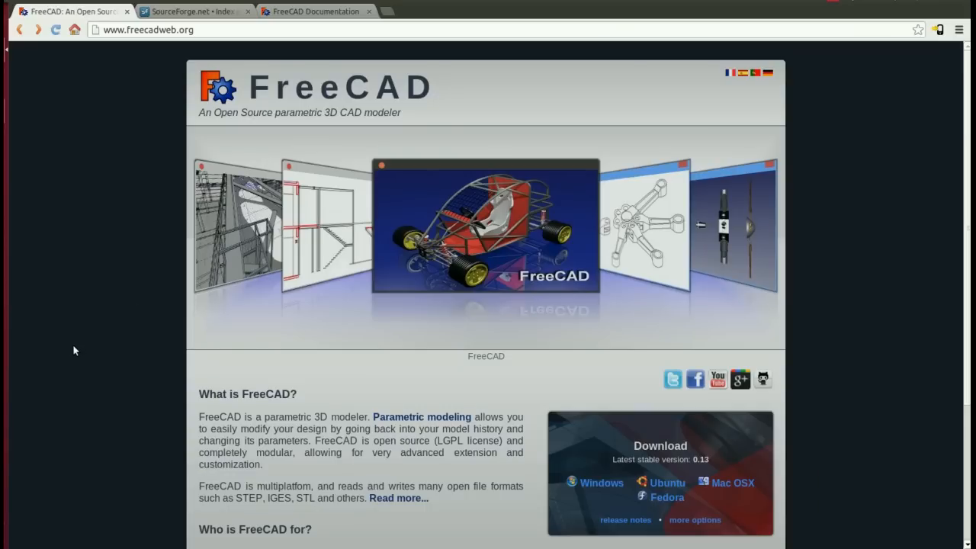